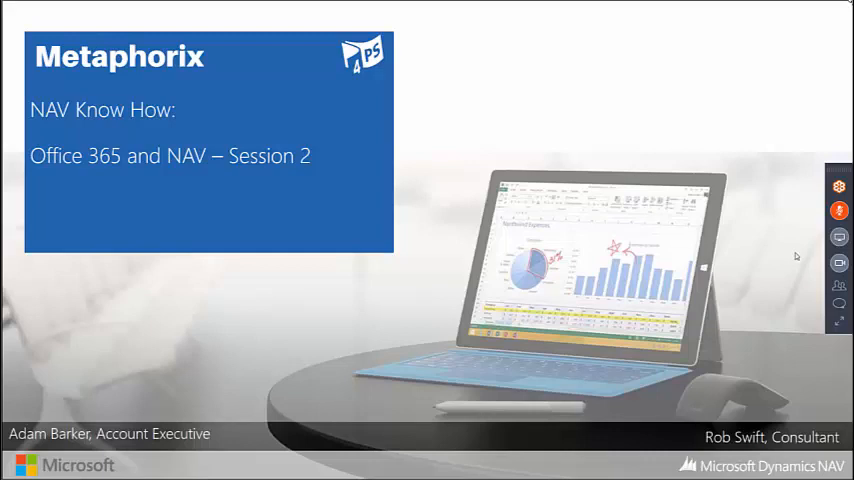
pyautogui.moveTo(410, 231)
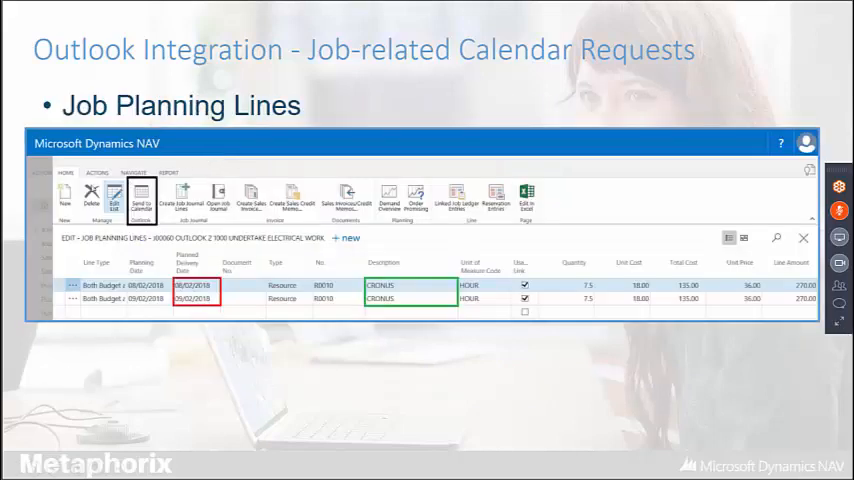
pyautogui.moveTo(390, 113)
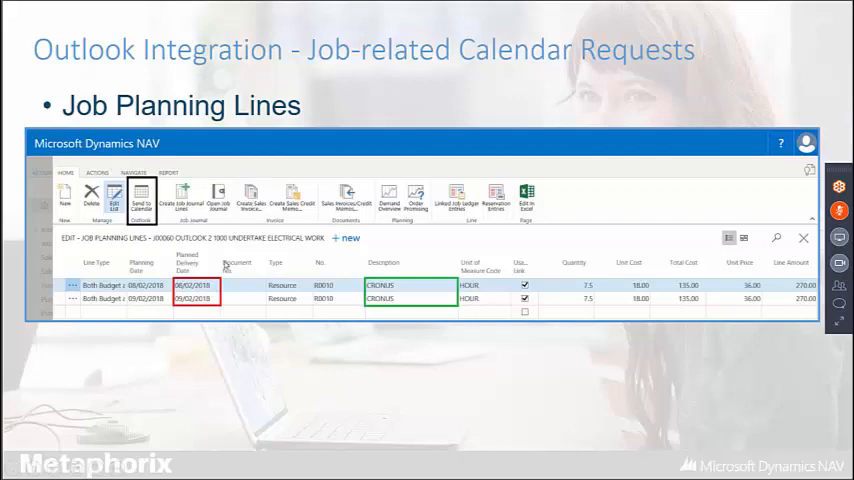
pyautogui.moveTo(843, 323)
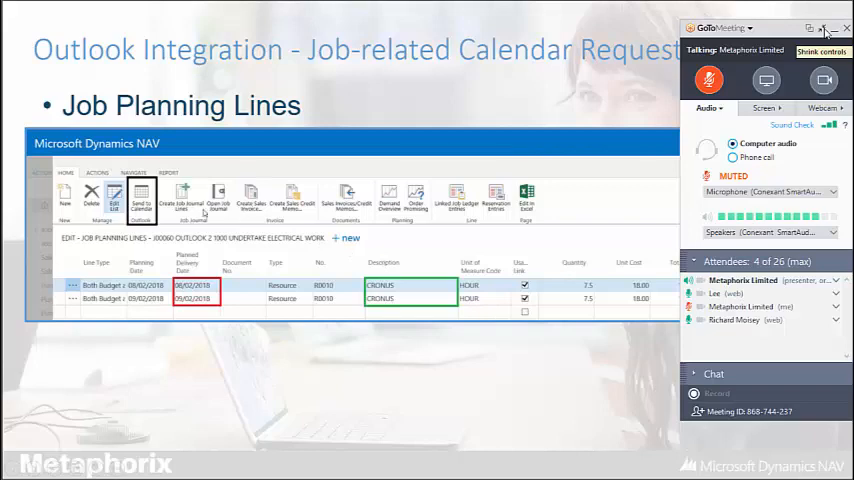
pyautogui.moveTo(415, 261)
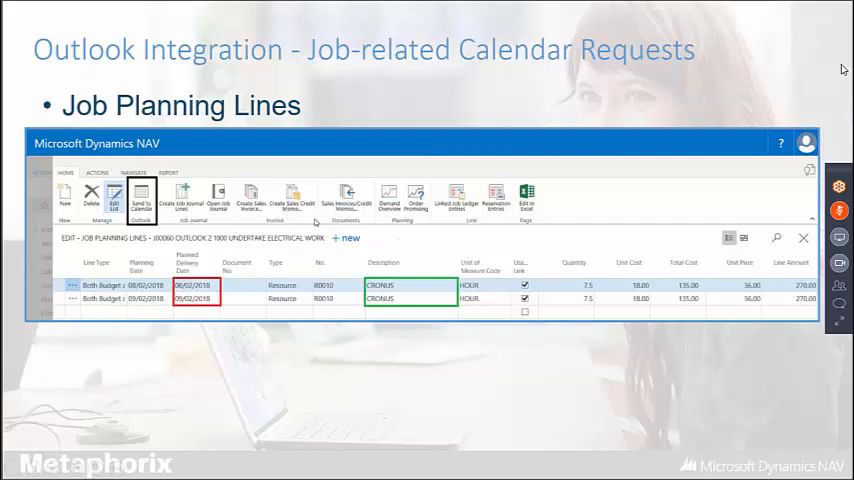
pyautogui.moveTo(228, 168)
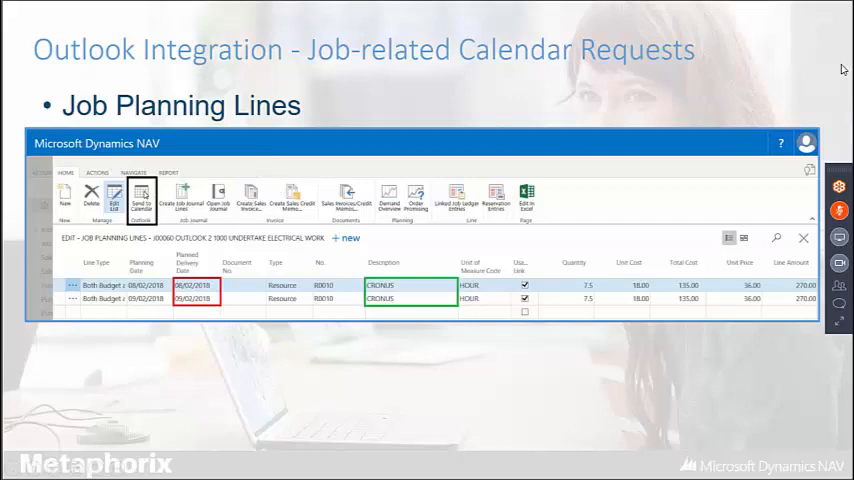
pyautogui.moveTo(287, 173)
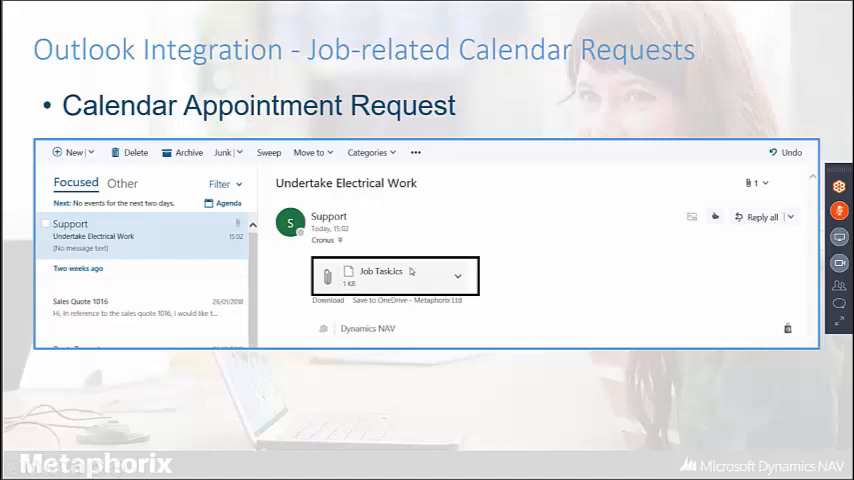
# Step through the attachment options, calendar view and appointment detail slides to the closing picture.
pyautogui.click(457, 276)
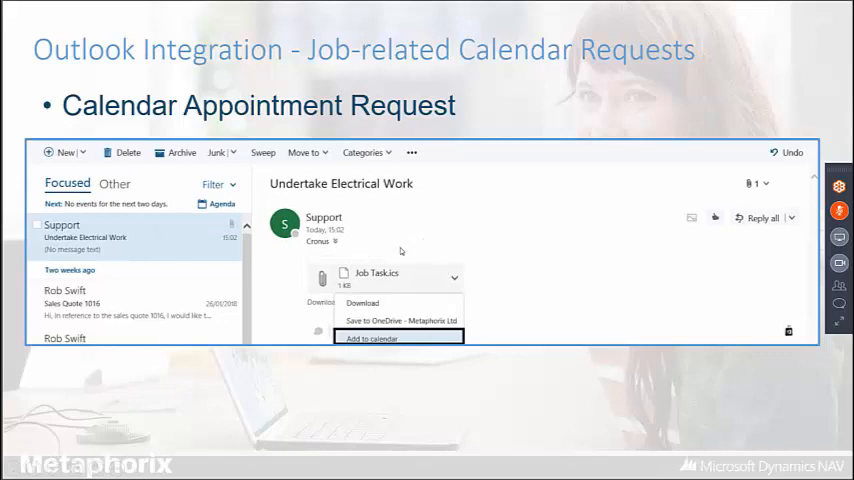
pyautogui.moveTo(362, 334)
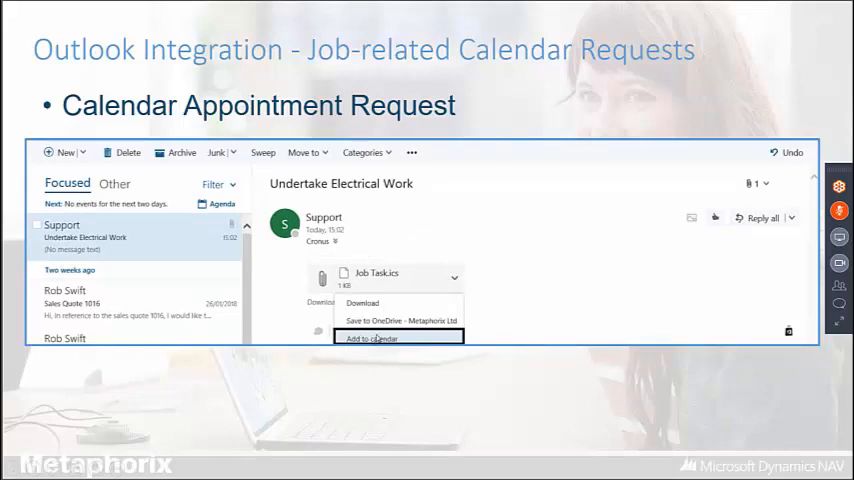
pyautogui.moveTo(447, 286)
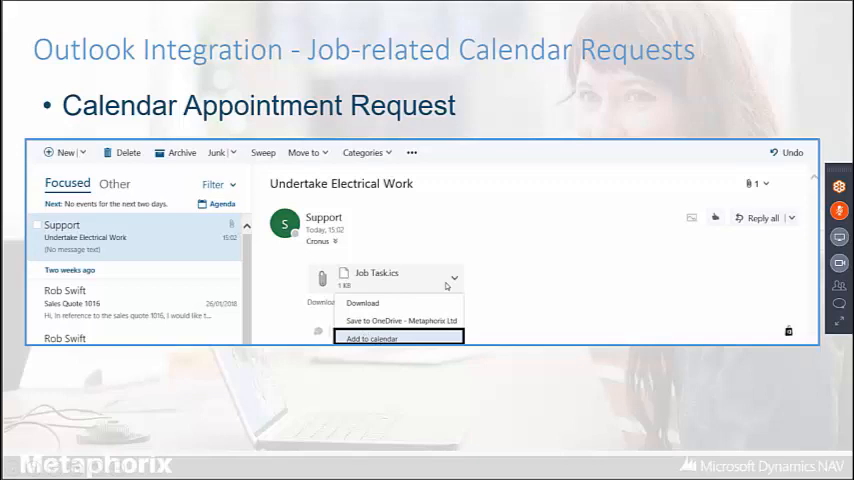
pyautogui.click(372, 338)
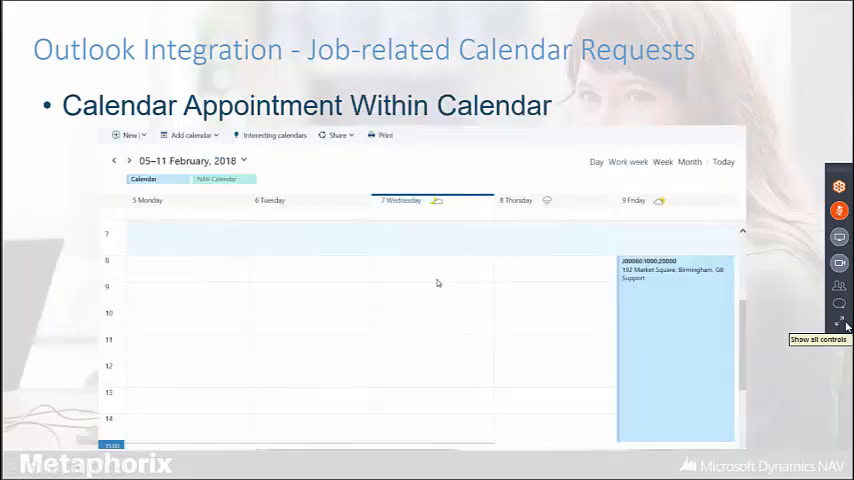
pyautogui.click(839, 322)
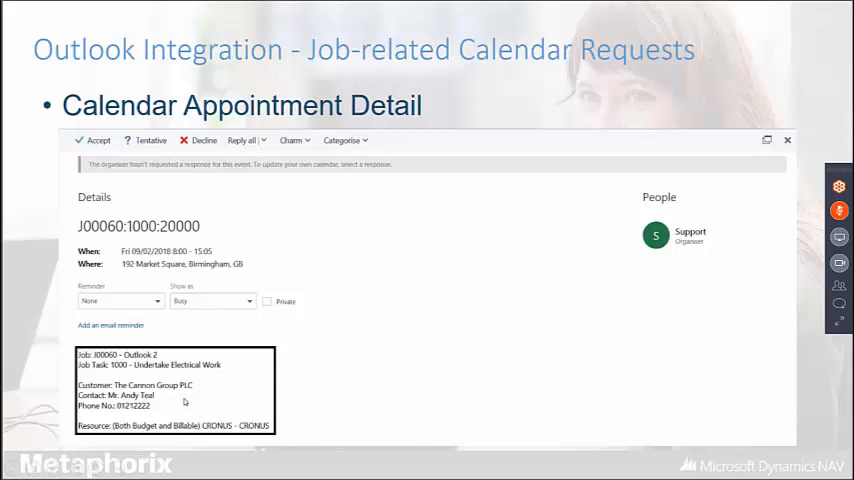
pyautogui.moveTo(345, 355)
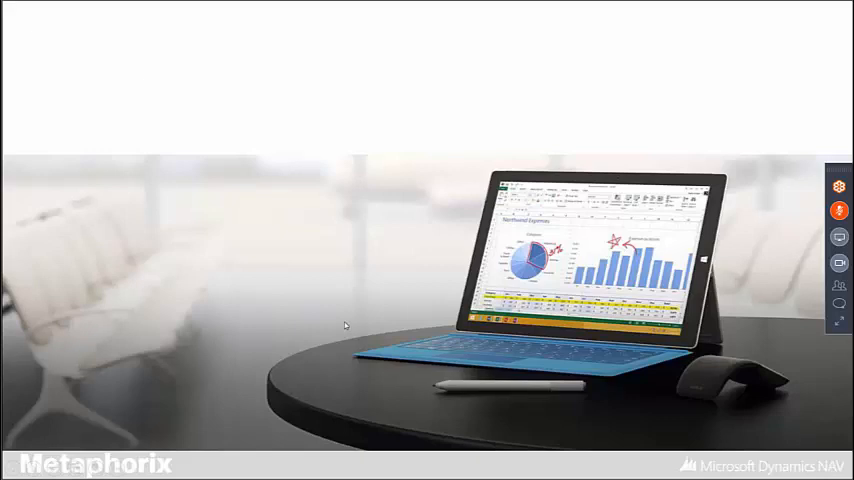
# Leave the presentation and view job J00060's two budget resource planning lines.
pyautogui.click(11, 462)
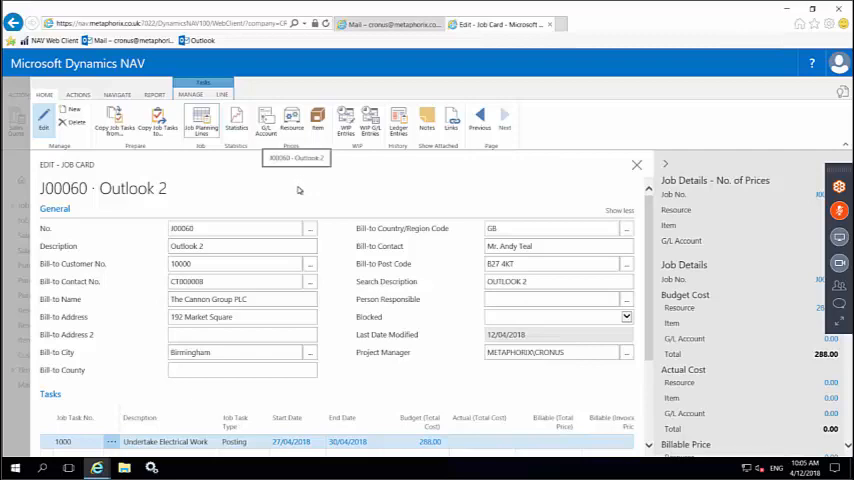
pyautogui.moveTo(201, 123)
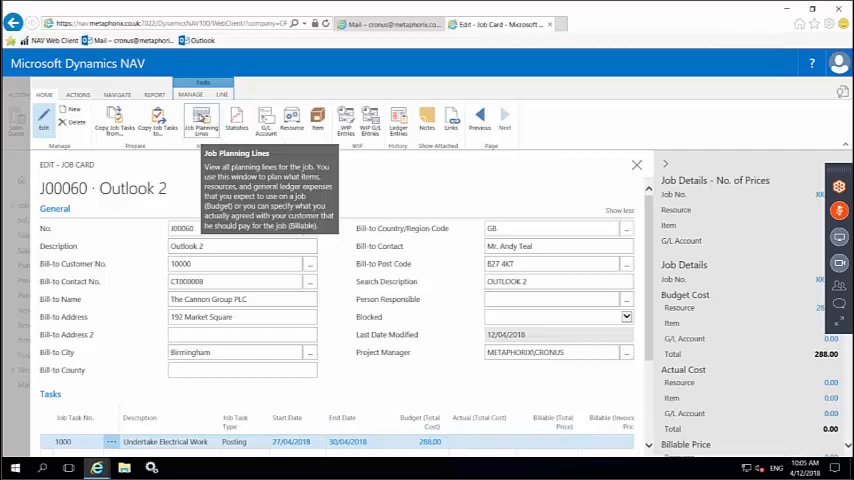
pyautogui.click(201, 123)
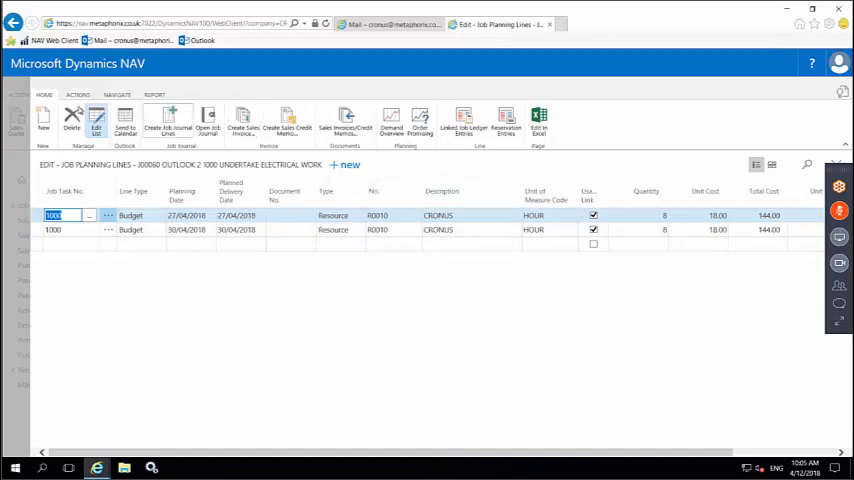
pyautogui.moveTo(125, 120)
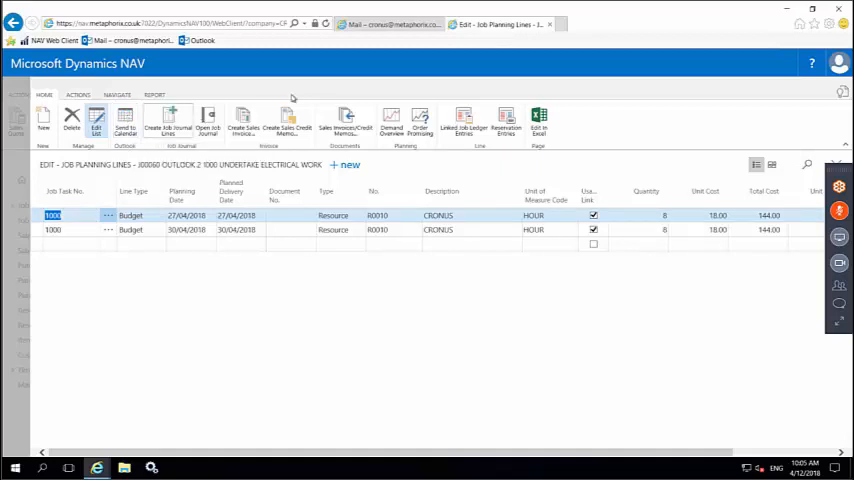
pyautogui.moveTo(390, 24)
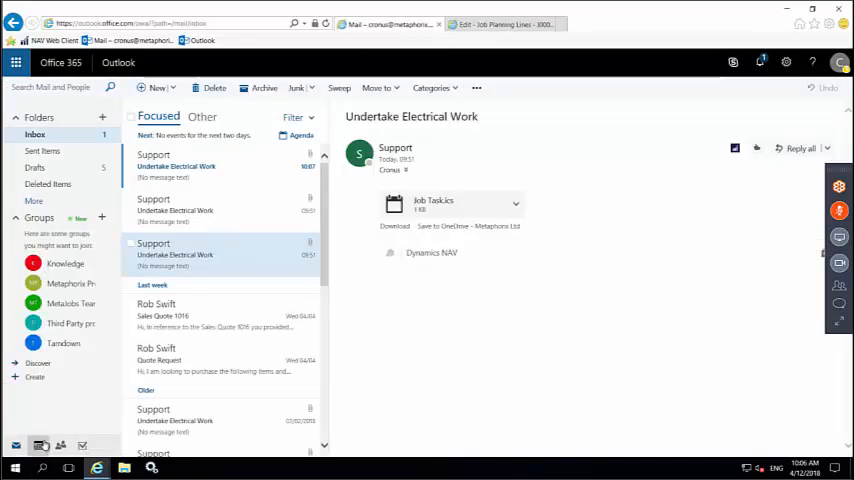
pyautogui.moveTo(223, 193)
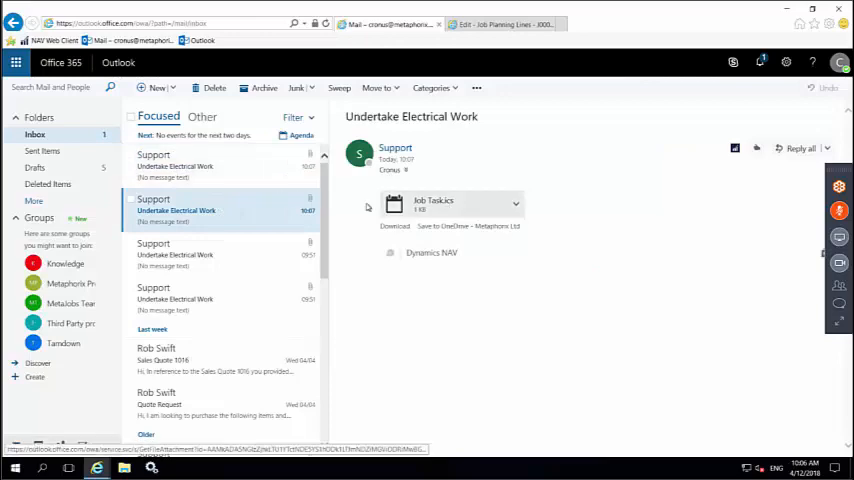
pyautogui.moveTo(517, 204)
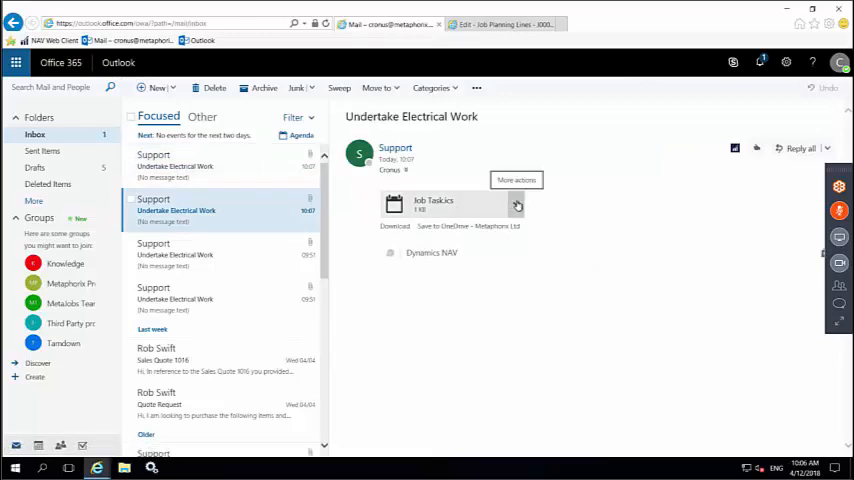
# Add the latest email's Job Task.ics attachment to the calendar and view the NAV Calendar.
pyautogui.click(516, 204)
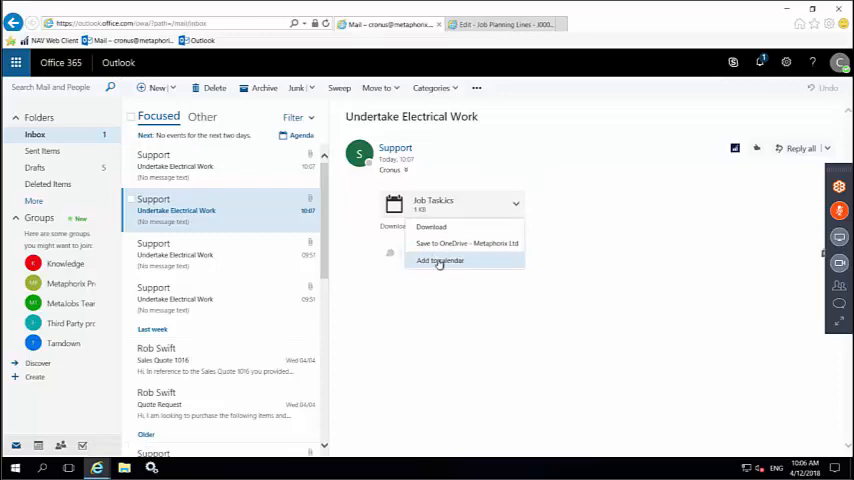
pyautogui.click(439, 260)
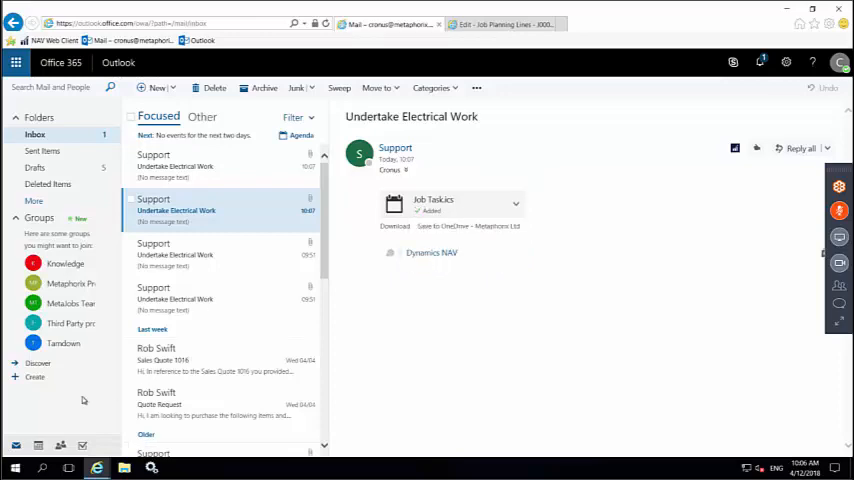
pyautogui.click(38, 445)
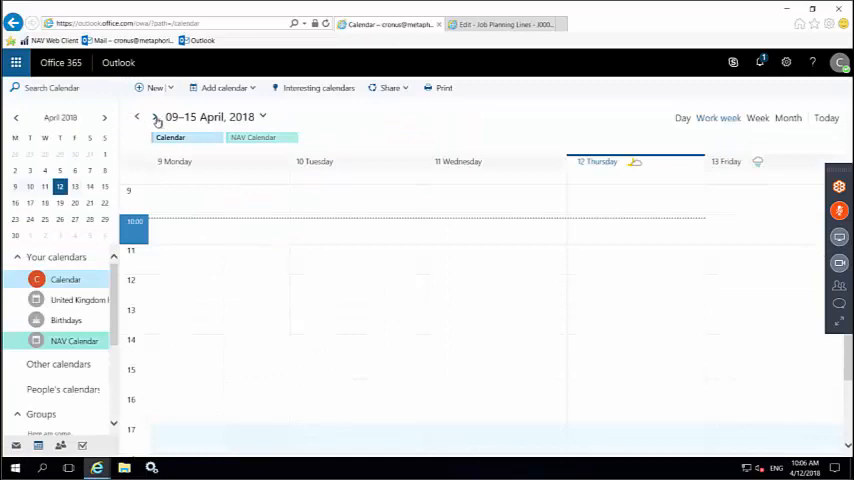
# Move forward to 23–29 April and open the J00060 appointment on Friday 27.
pyautogui.click(153, 117)
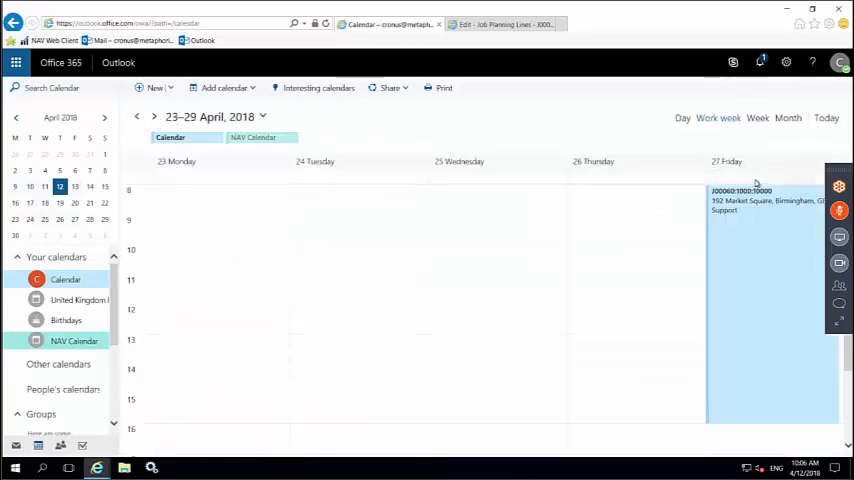
pyautogui.moveTo(748, 249)
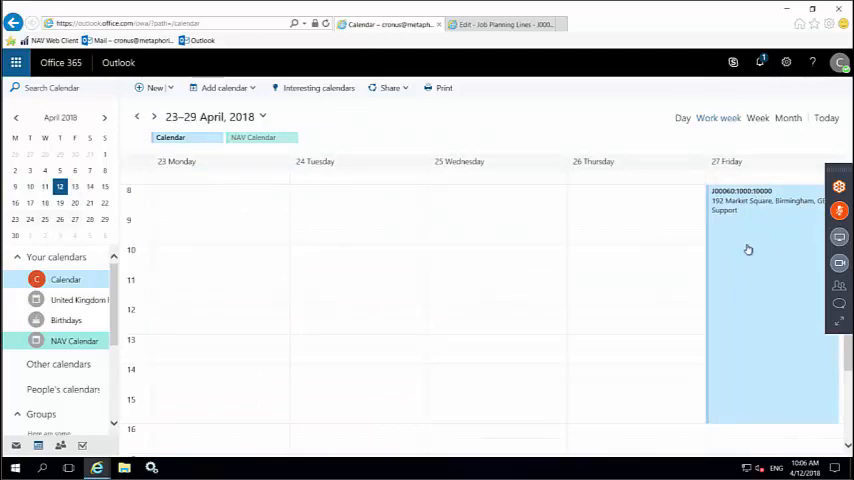
pyautogui.moveTo(755, 226)
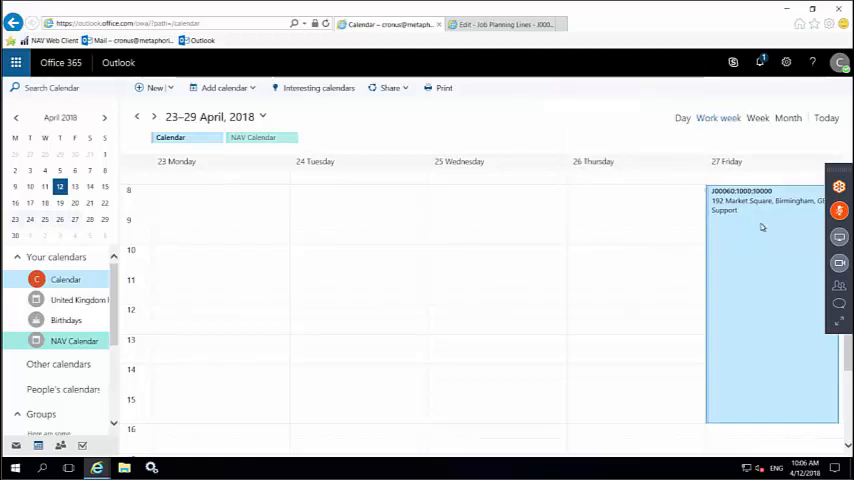
pyautogui.click(765, 205)
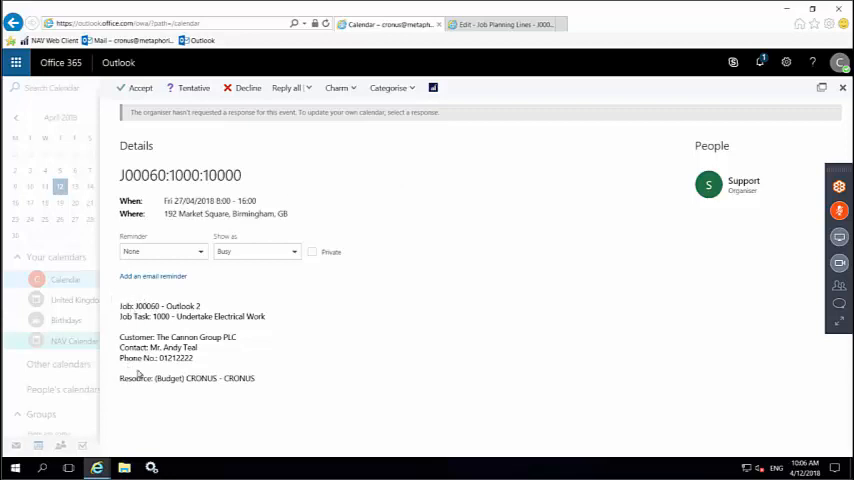
pyautogui.moveTo(765, 105)
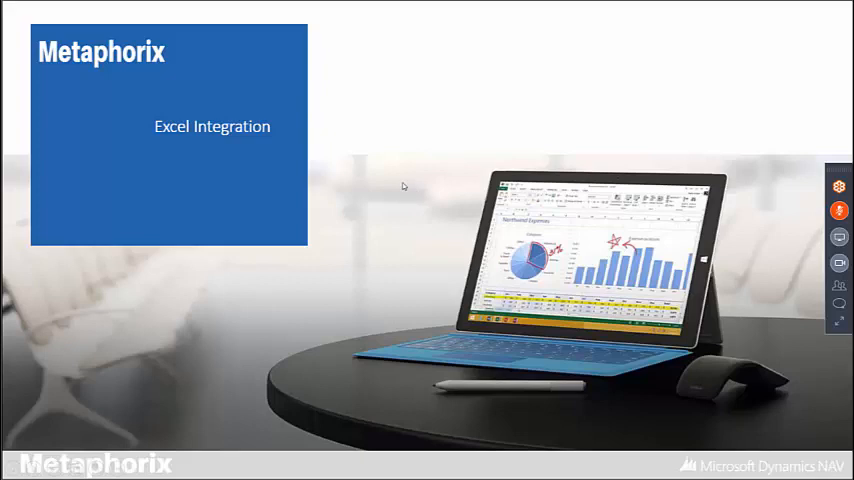
pyautogui.moveTo(409, 170)
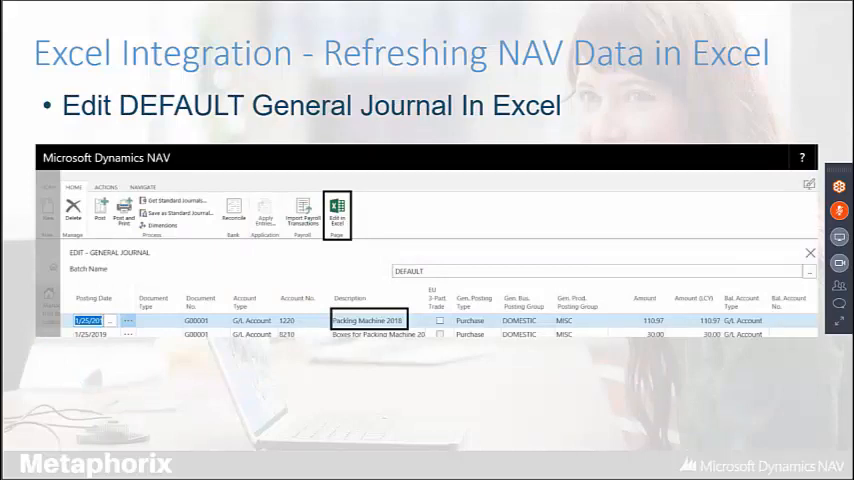
pyautogui.moveTo(580, 116)
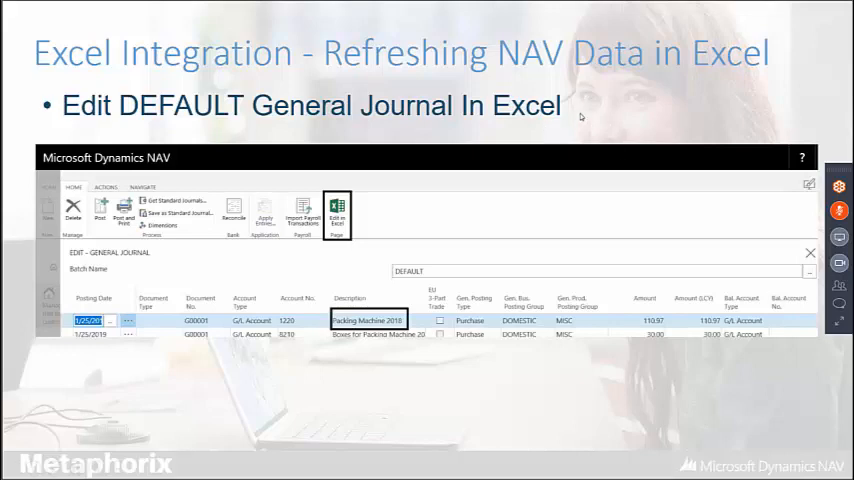
pyautogui.moveTo(541, 118)
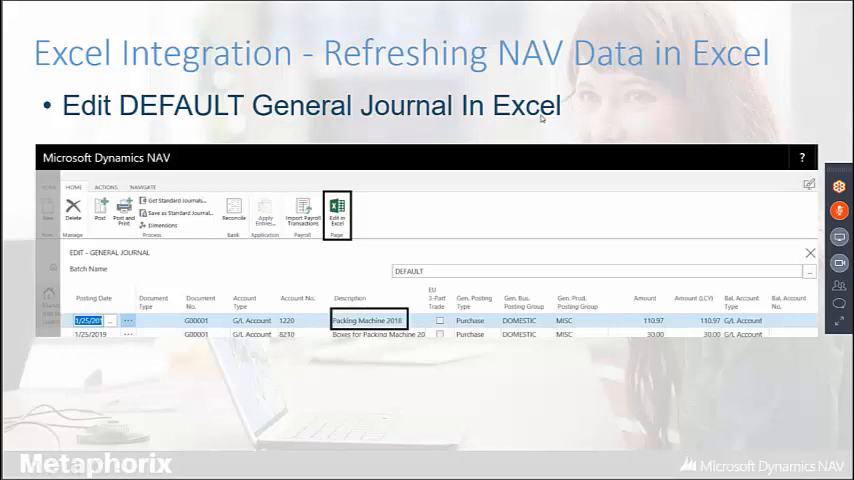
pyautogui.moveTo(287, 185)
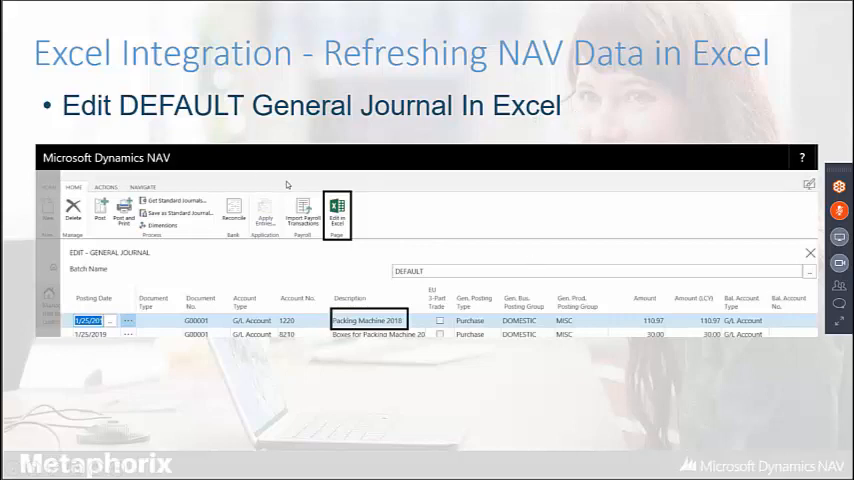
pyautogui.moveTo(275, 169)
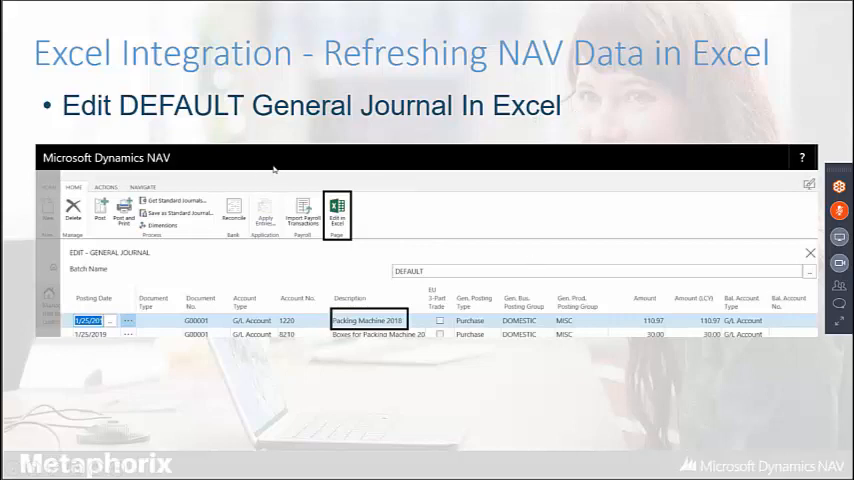
pyautogui.moveTo(356, 284)
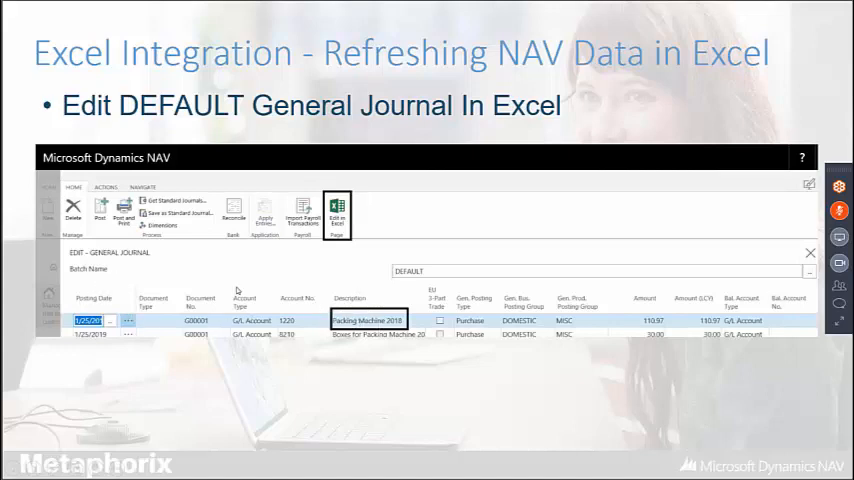
pyautogui.moveTo(321, 281)
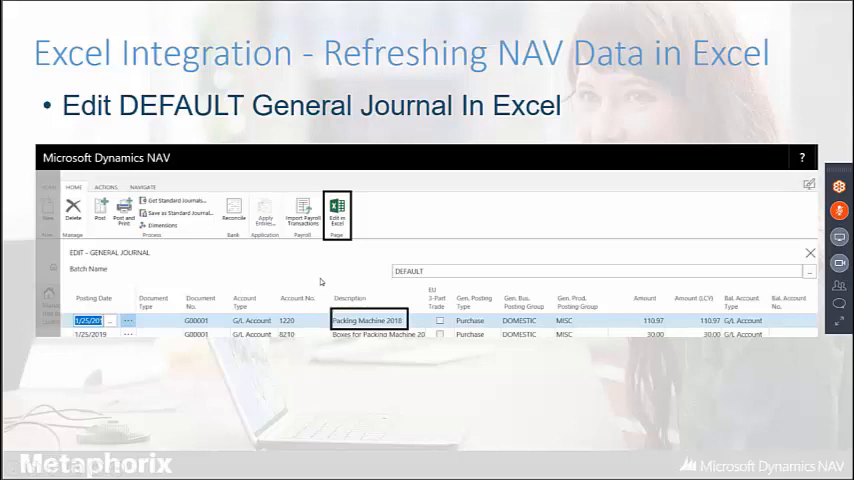
pyautogui.moveTo(321, 282)
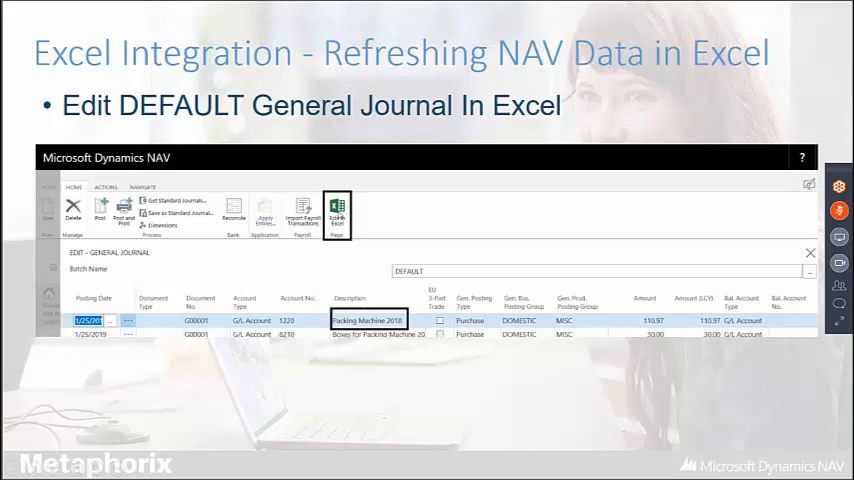
pyautogui.moveTo(406, 224)
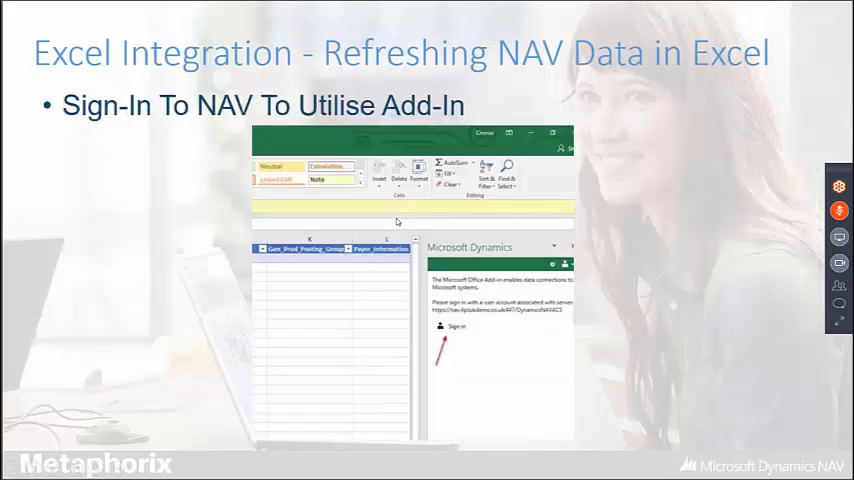
pyautogui.moveTo(331, 208)
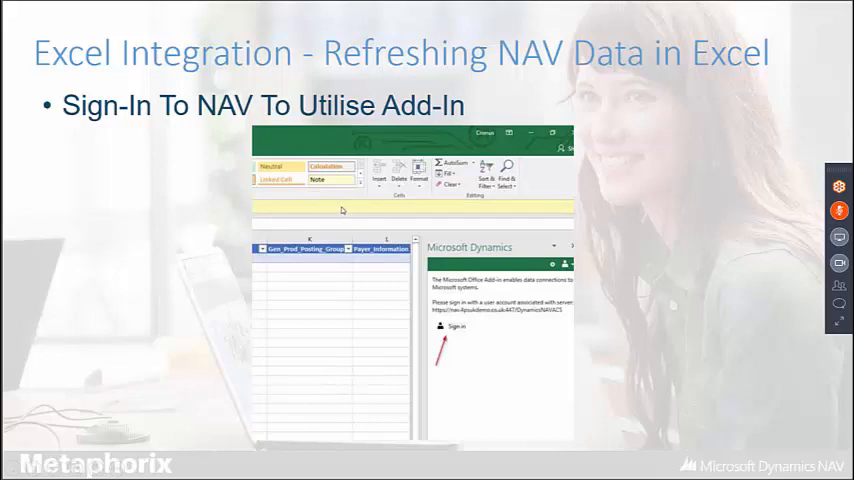
pyautogui.moveTo(366, 212)
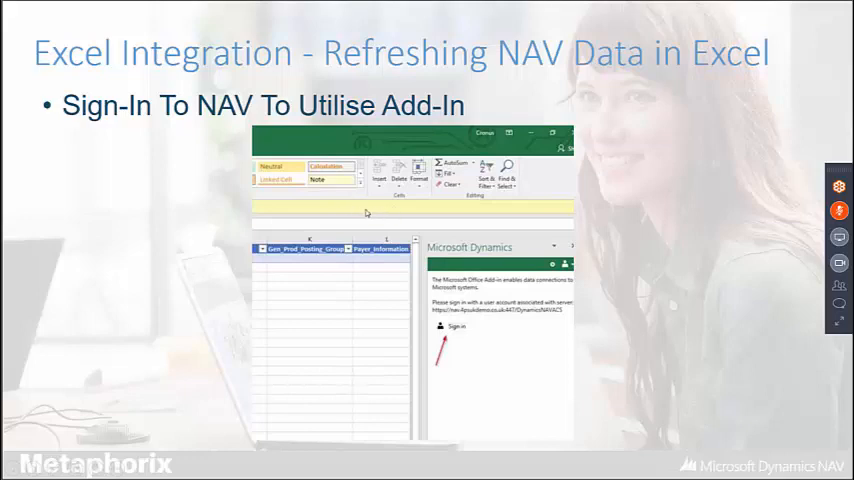
pyautogui.moveTo(385, 217)
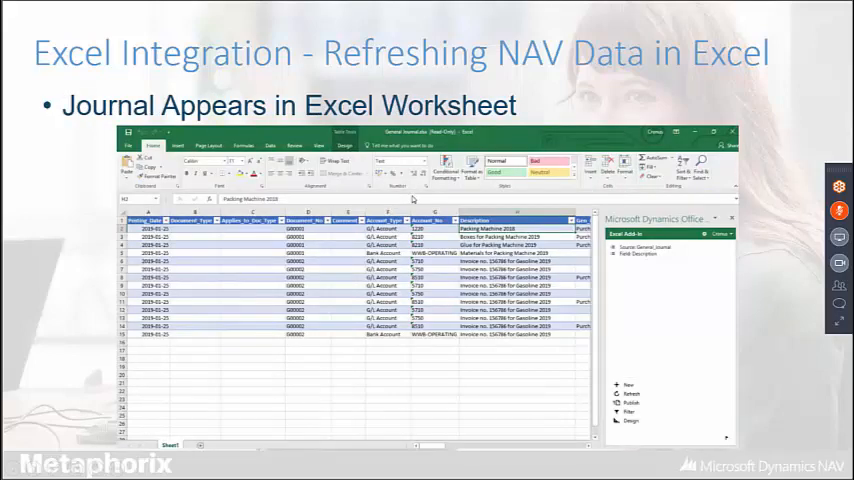
pyautogui.moveTo(405, 188)
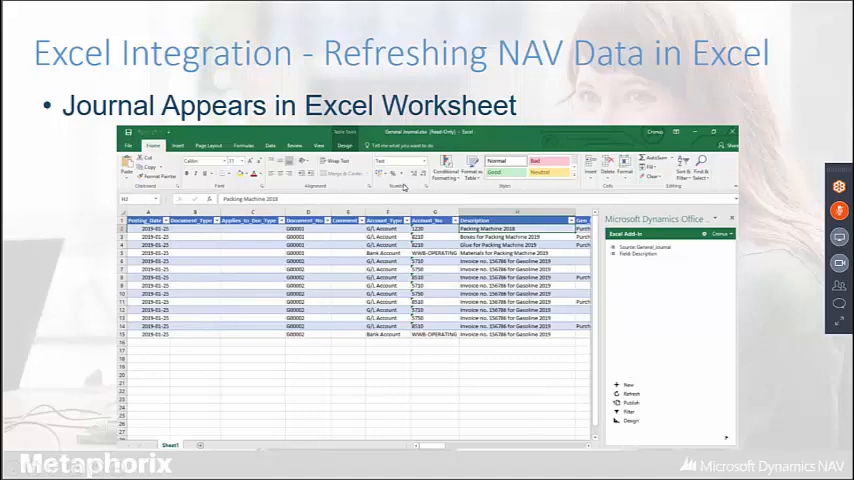
pyautogui.moveTo(318, 204)
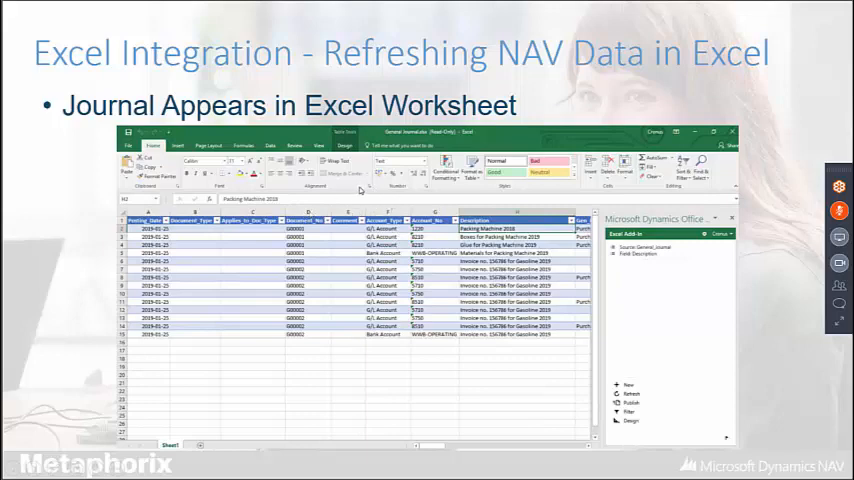
pyautogui.moveTo(330, 194)
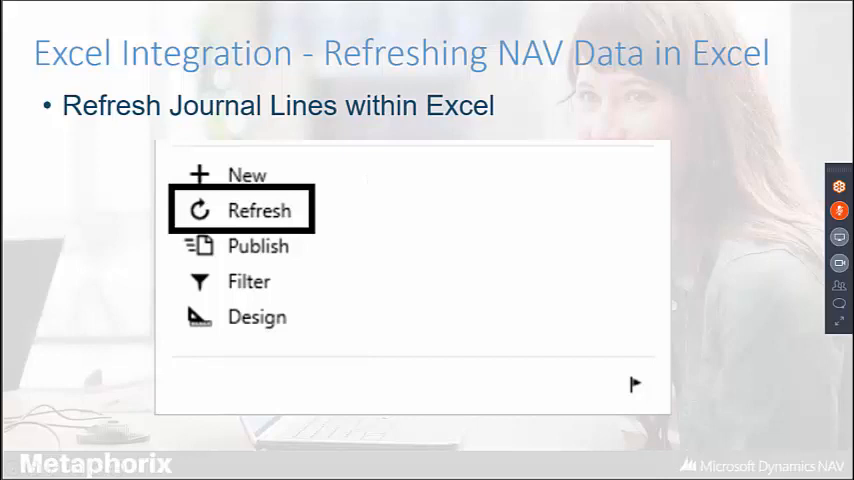
pyautogui.moveTo(150, 183)
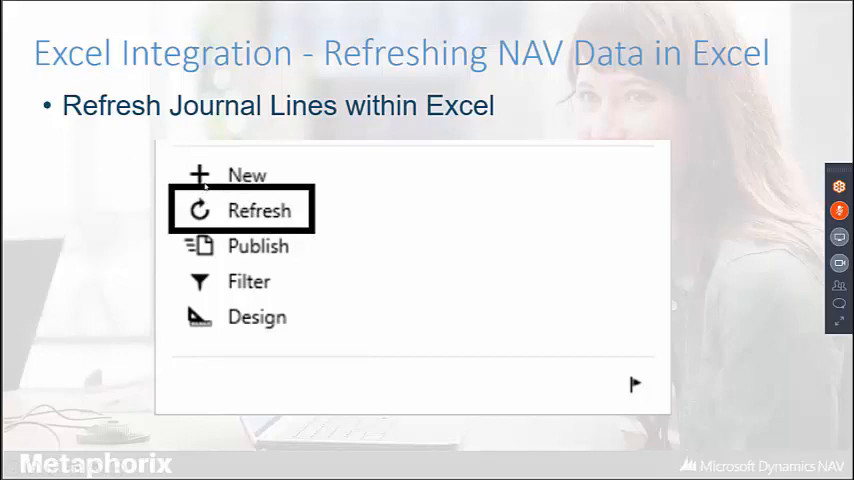
pyautogui.moveTo(340, 188)
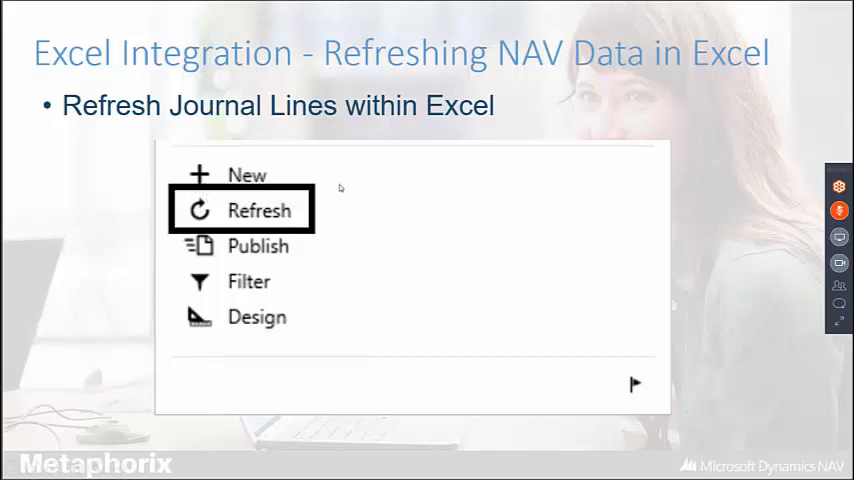
# Advance past the Refresh Journal Lines slide to the tablet Excel expenses picture.
pyautogui.click(240, 209)
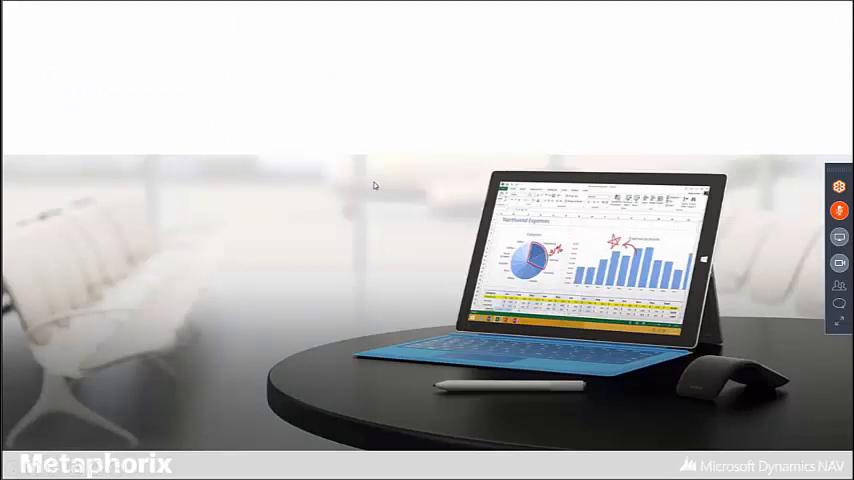
pyautogui.moveTo(426, 191)
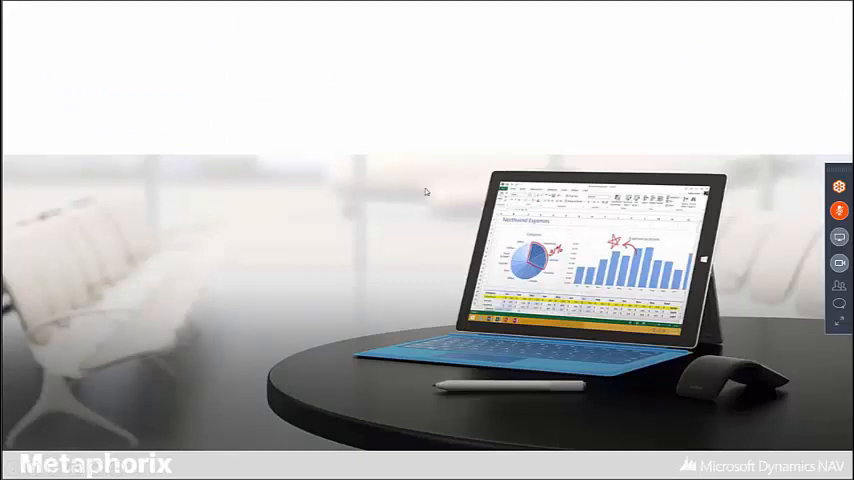
pyautogui.moveTo(277, 211)
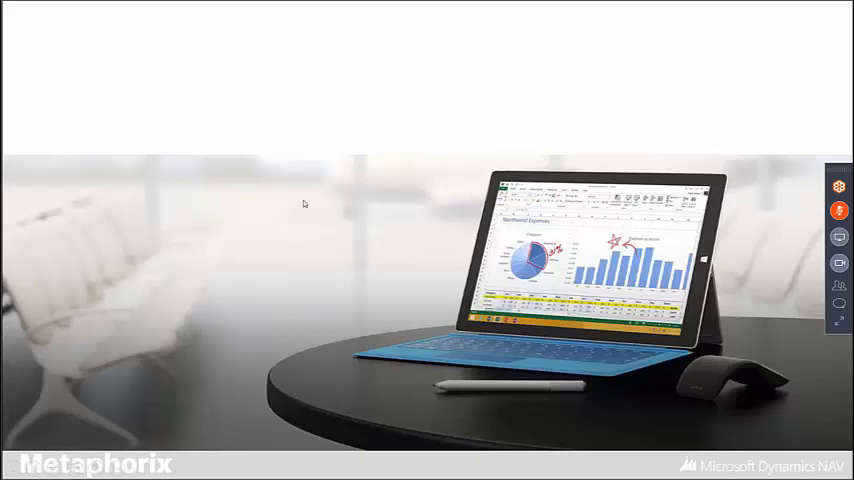
pyautogui.moveTo(391, 211)
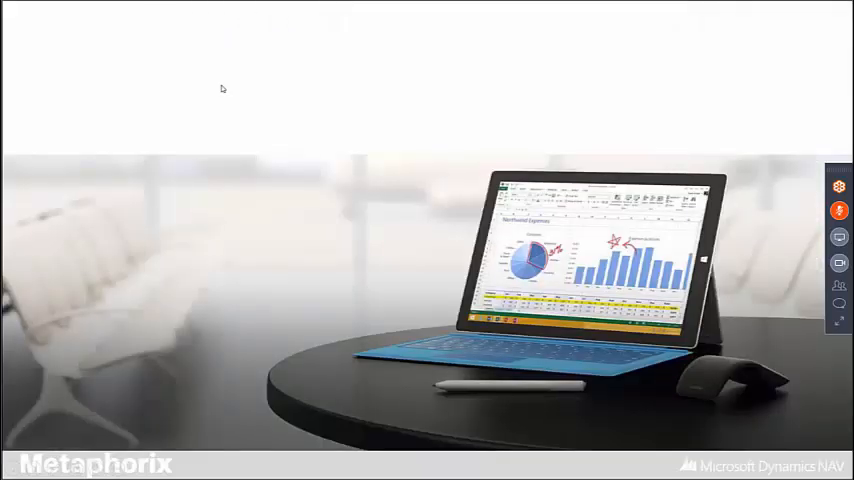
# Bring up the DEFAULT general journal, starting with Packing Machine 2019 at 110.97.
pyautogui.click(13, 462)
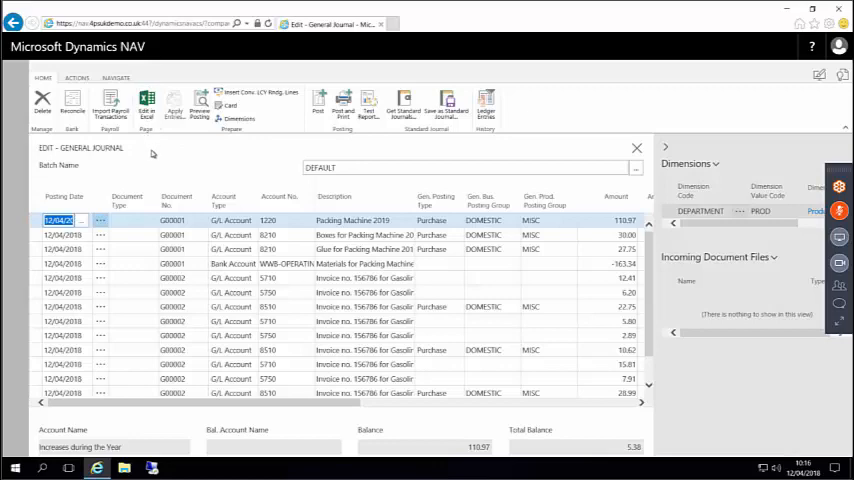
pyautogui.moveTo(146, 103)
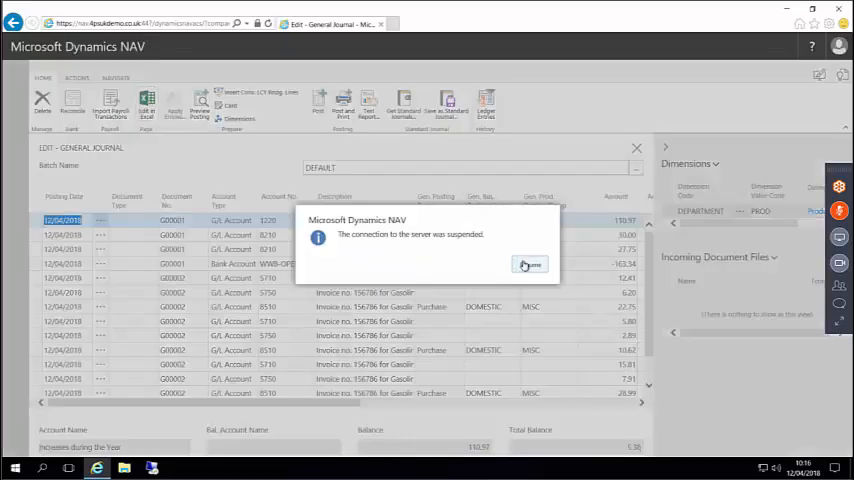
# Dismiss the server message, export the journal lines and open General Journal.xlsx.
pyautogui.click(530, 264)
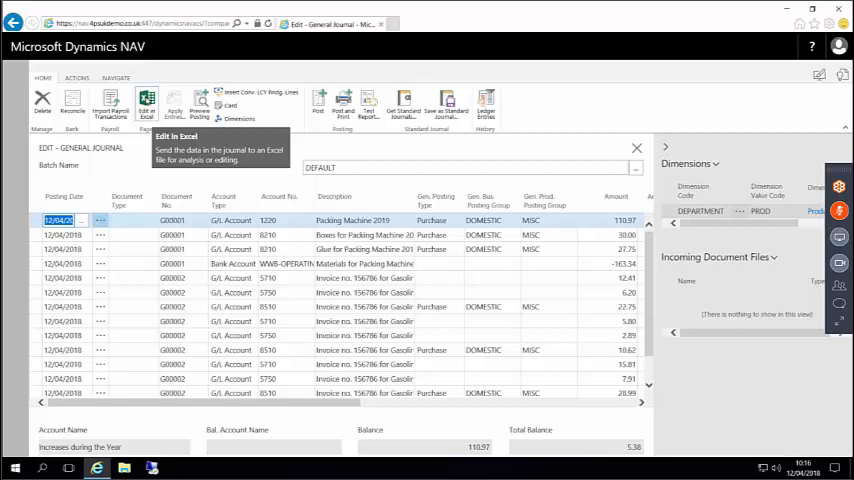
pyautogui.click(146, 105)
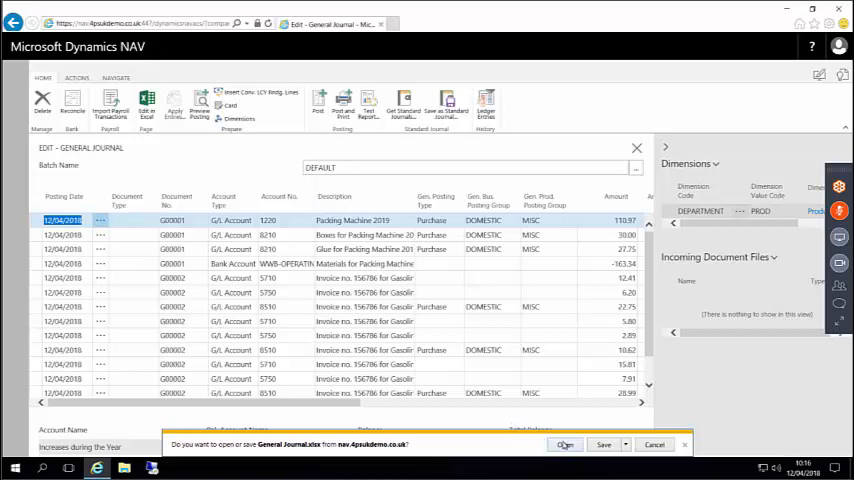
pyautogui.click(603, 444)
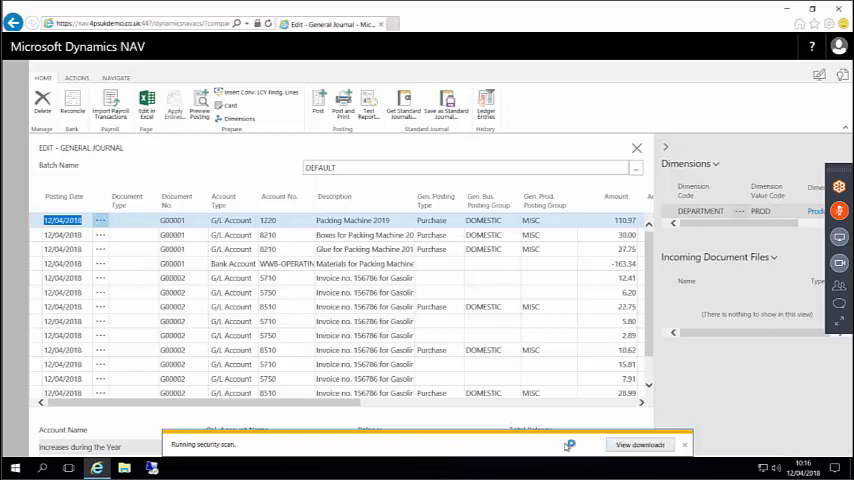
pyautogui.click(146, 105)
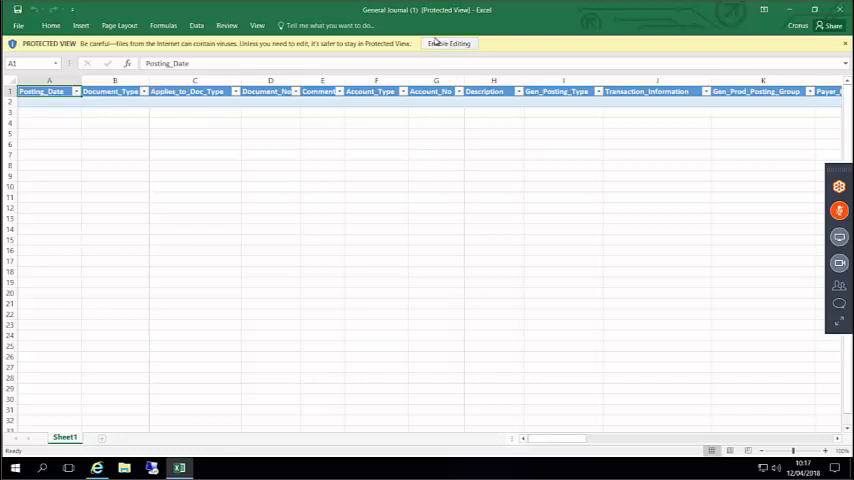
# Enable editing so the Dynamics add-in loads the 14 journal lines.
pyautogui.click(449, 43)
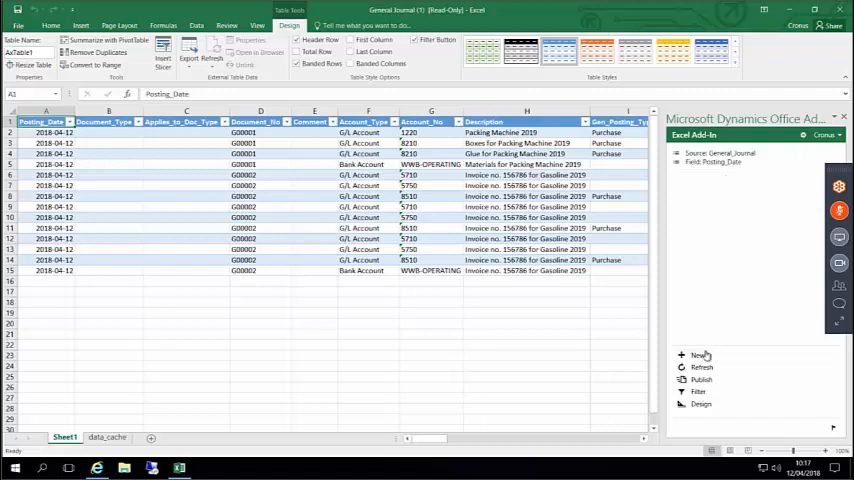
pyautogui.moveTo(697, 356)
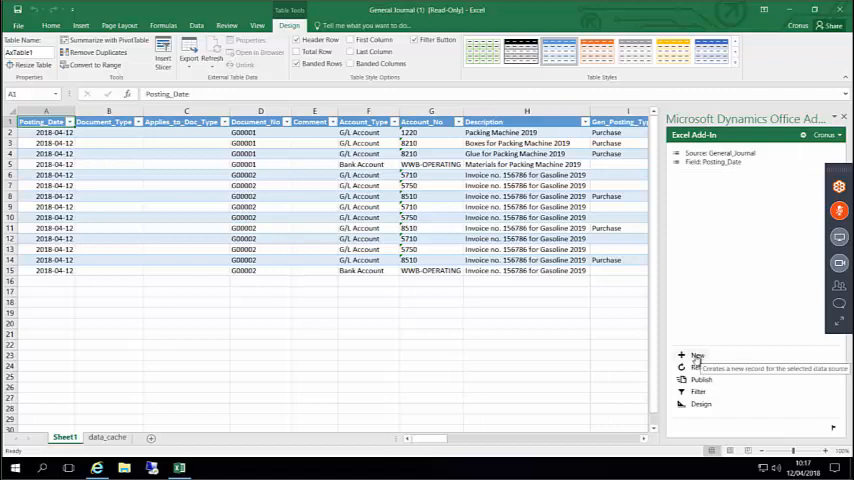
pyautogui.moveTo(698, 367)
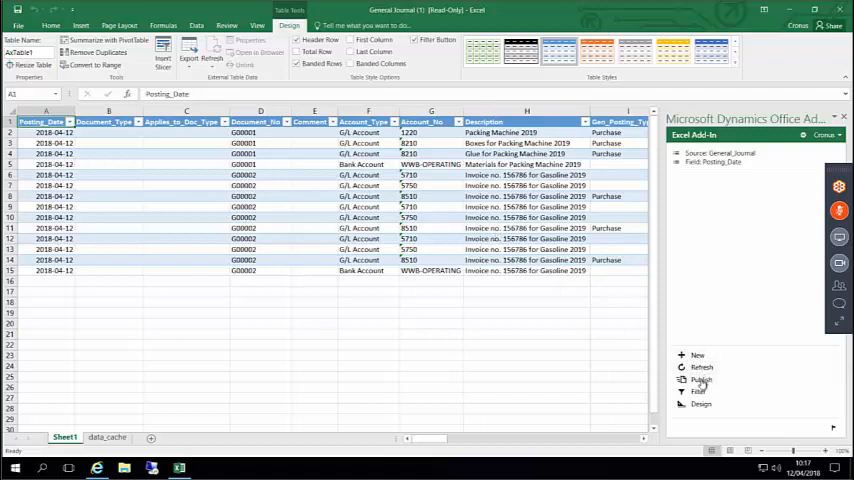
pyautogui.moveTo(701, 379)
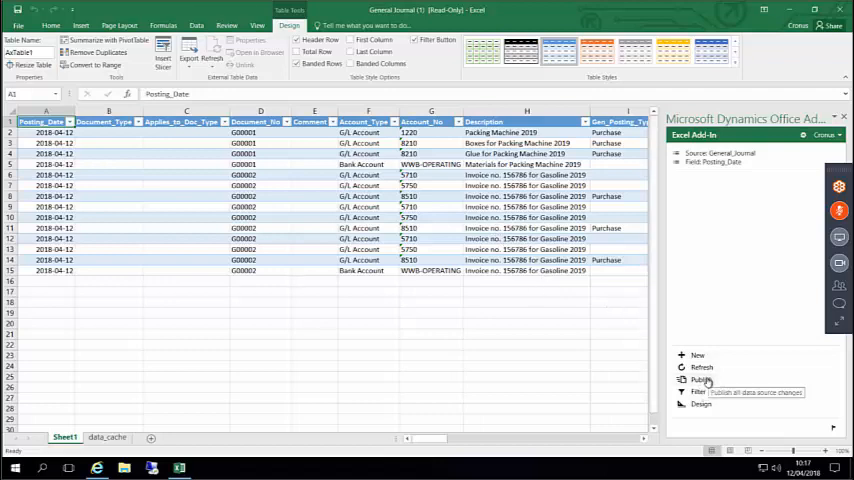
pyautogui.moveTo(700, 391)
pyautogui.write('8')
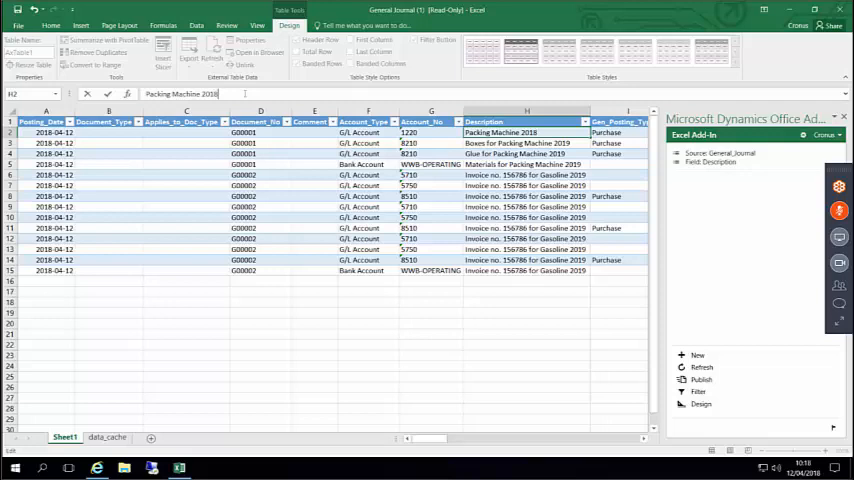
# Commit 'Packing Machine 2018' in cell H2 and publish it to NAV.
pyautogui.click(525, 142)
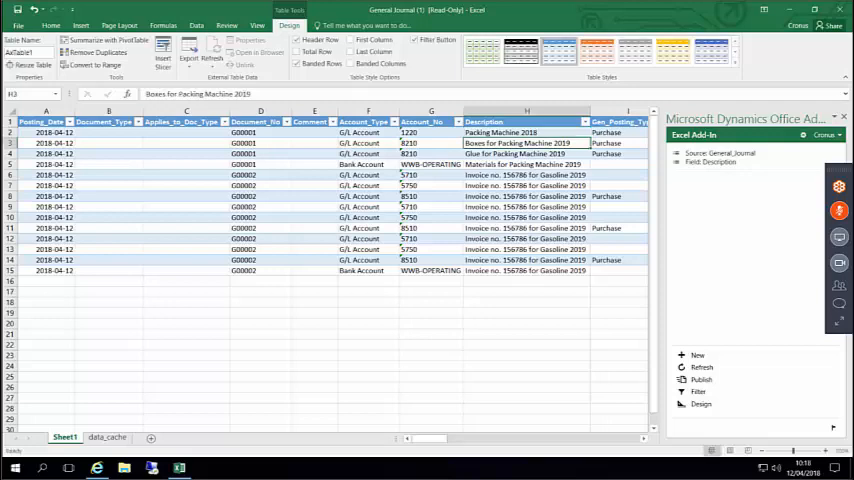
pyautogui.moveTo(700, 380)
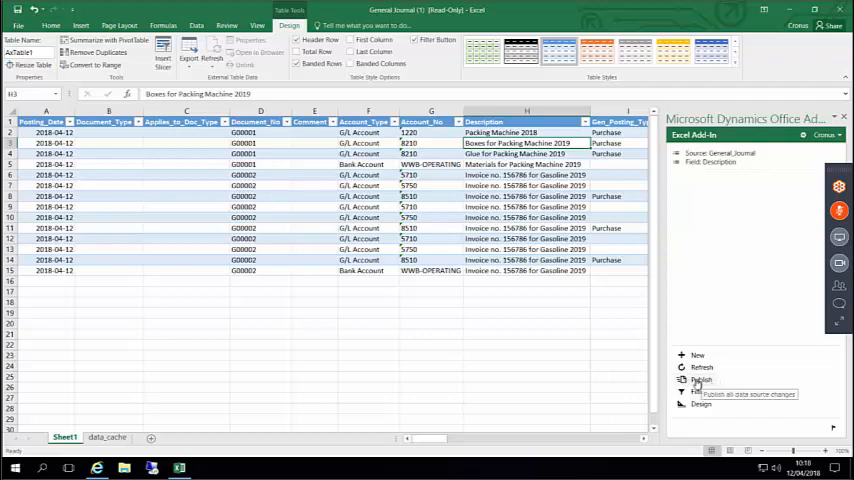
pyautogui.click(701, 380)
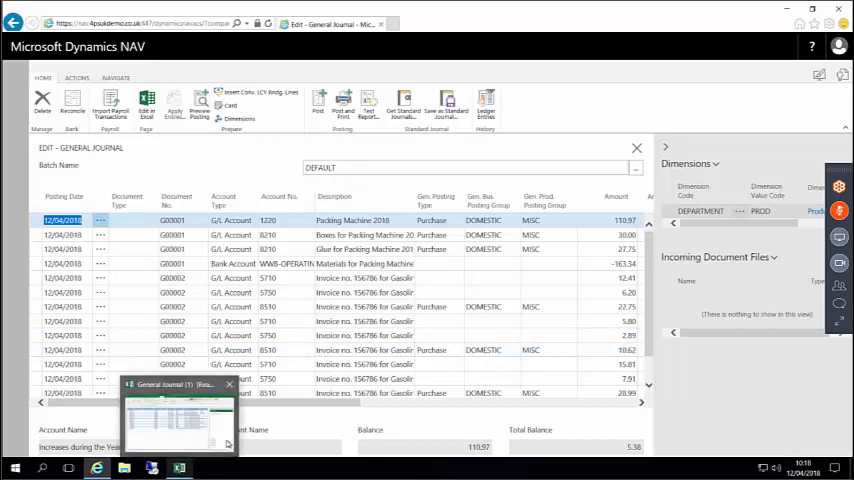
# Change the first NAV journal line's description to Packing Machine 2019.
pyautogui.doubleClick(355, 220)
pyautogui.write('9')
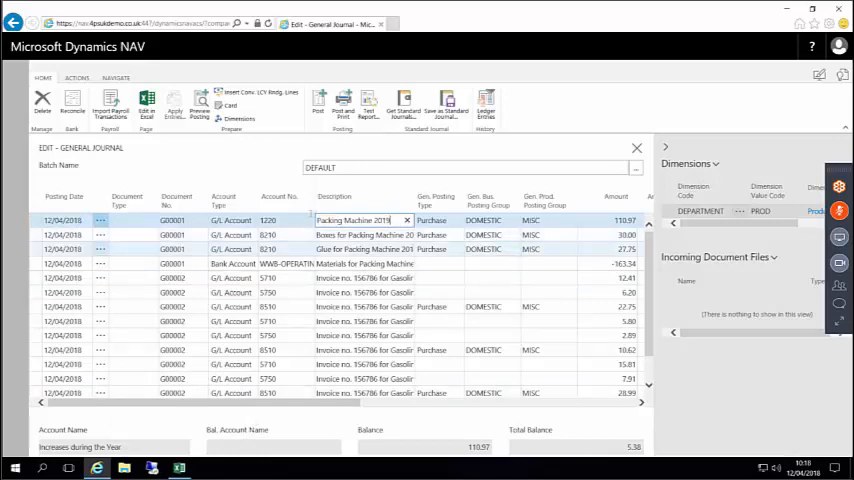
pyautogui.click(360, 234)
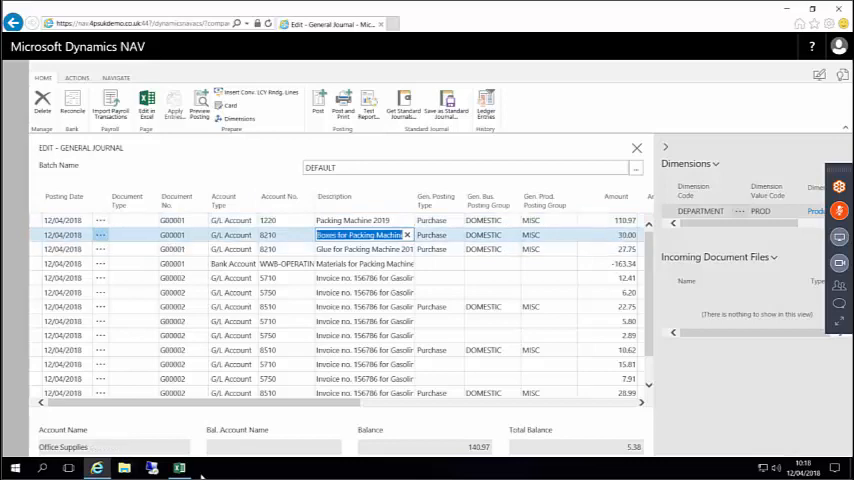
pyautogui.click(146, 107)
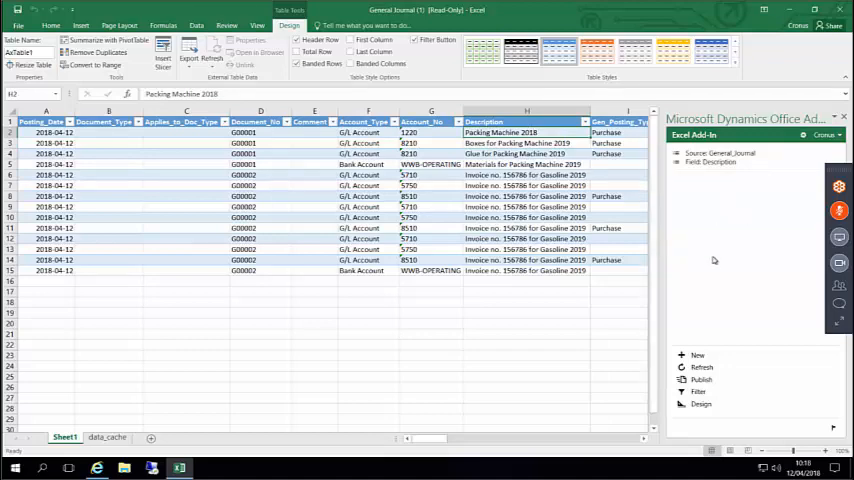
pyautogui.moveTo(701, 367)
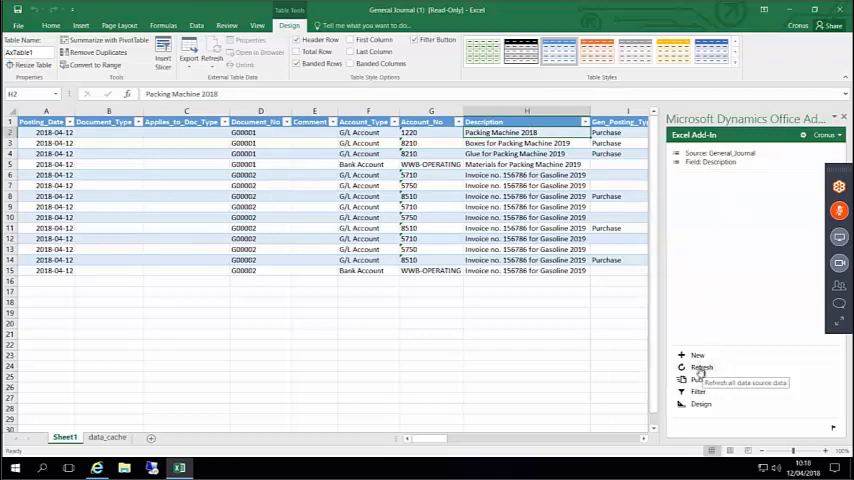
# Refresh the Excel journal lines from NAV so the description reads Packing Machine 2019.
pyautogui.click(701, 368)
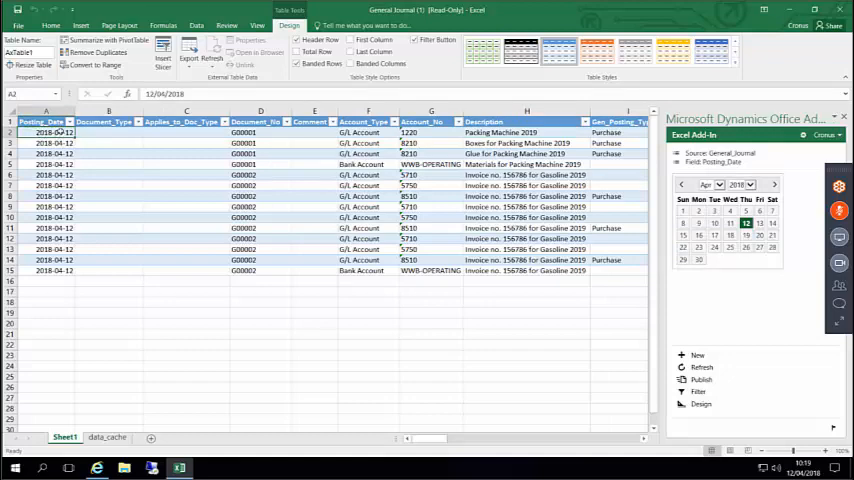
pyautogui.moveTo(194, 145)
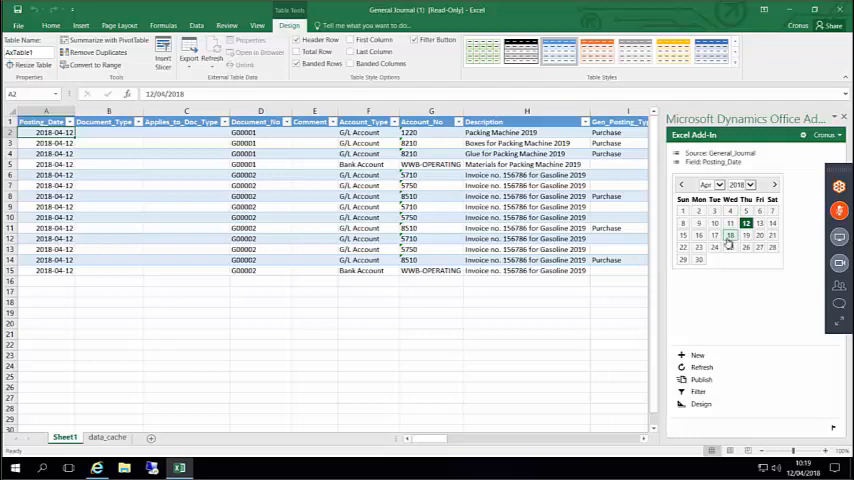
# Pick 18 April 2018 as the first line's posting date in the add-in calendar.
pyautogui.click(730, 235)
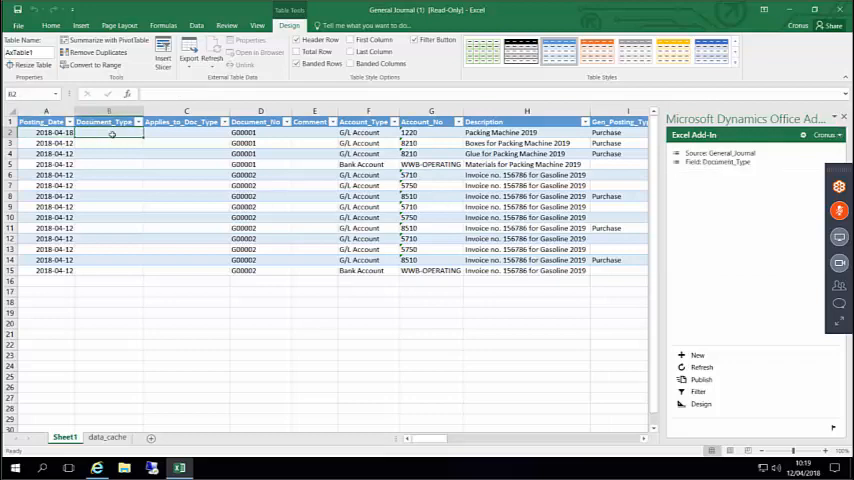
pyautogui.moveTo(432, 438)
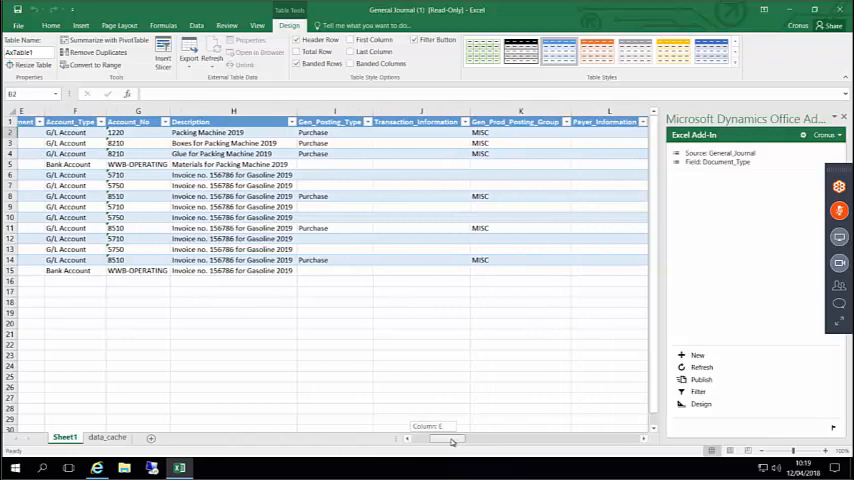
# Enter DEFAULT as the first line's Gen_Prod_Posting_Group and publish the lines to NAV.
pyautogui.hscroll(3)
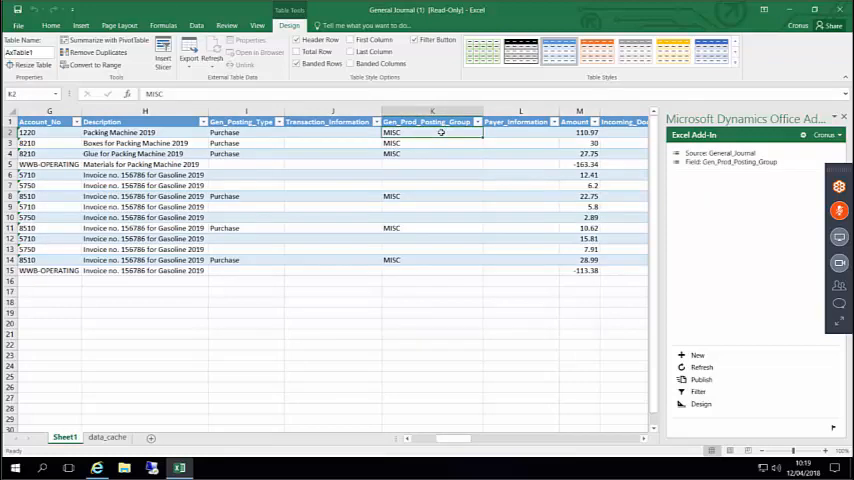
pyautogui.write('DEFAULT')
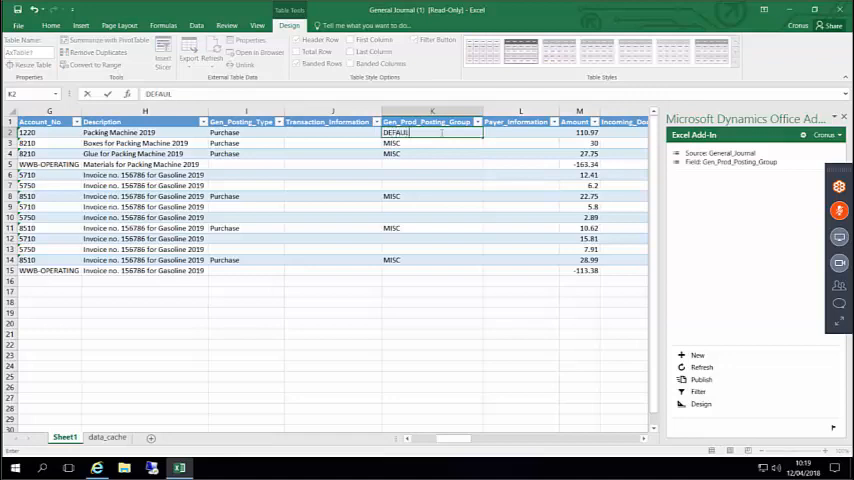
pyautogui.click(520, 132)
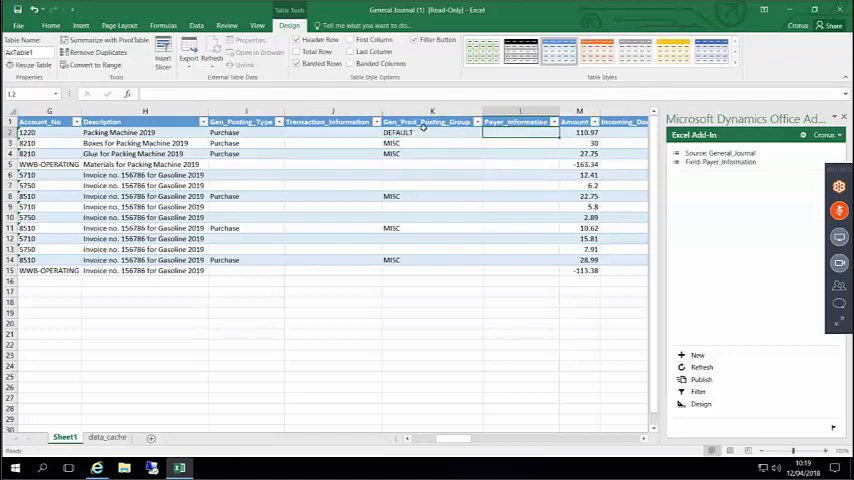
pyautogui.moveTo(701, 379)
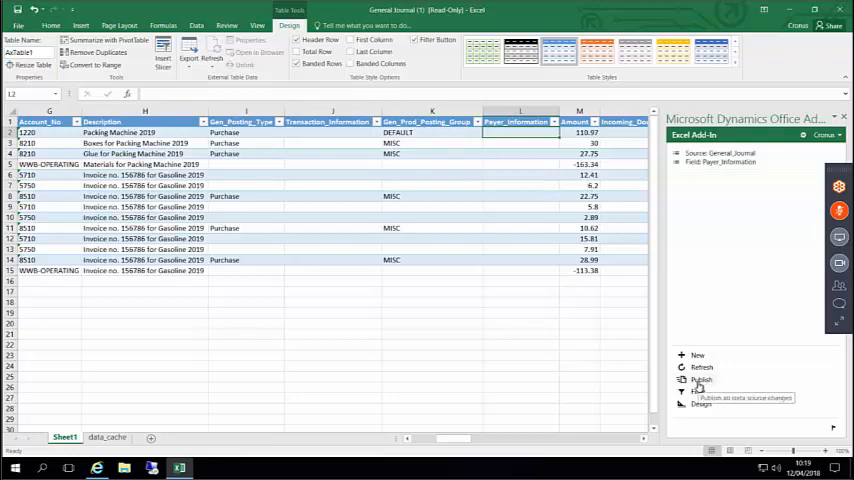
pyautogui.click(701, 367)
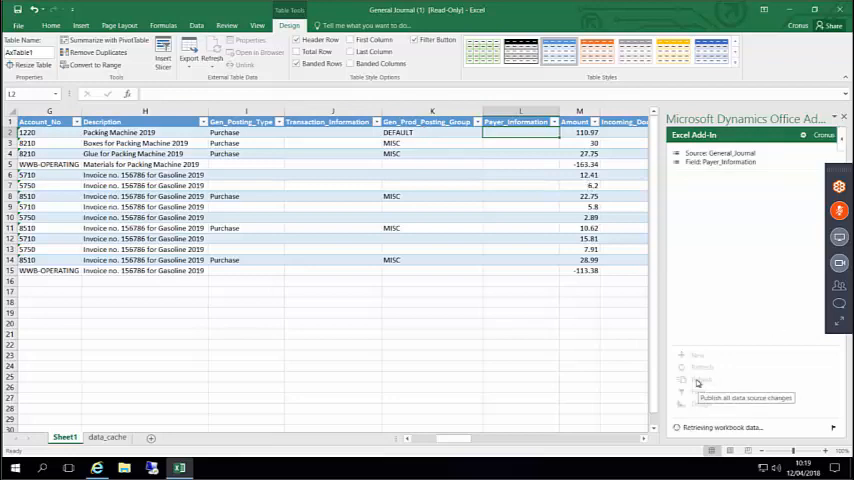
pyautogui.click(745, 397)
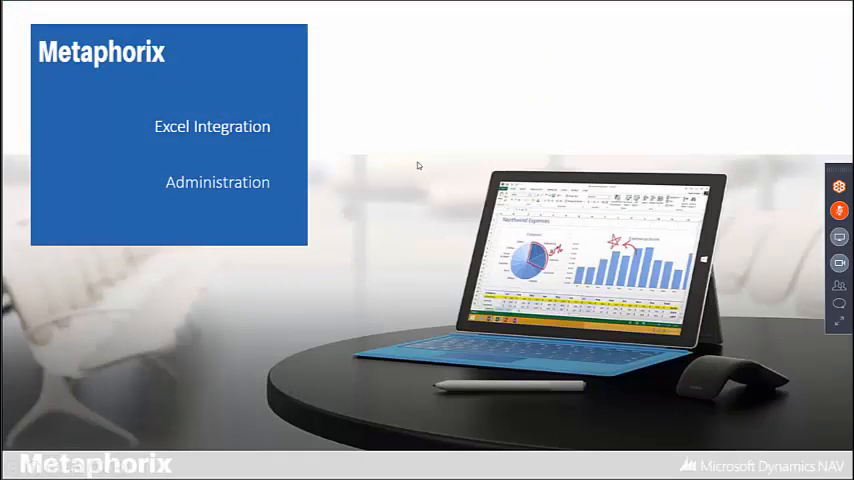
pyautogui.moveTo(377, 182)
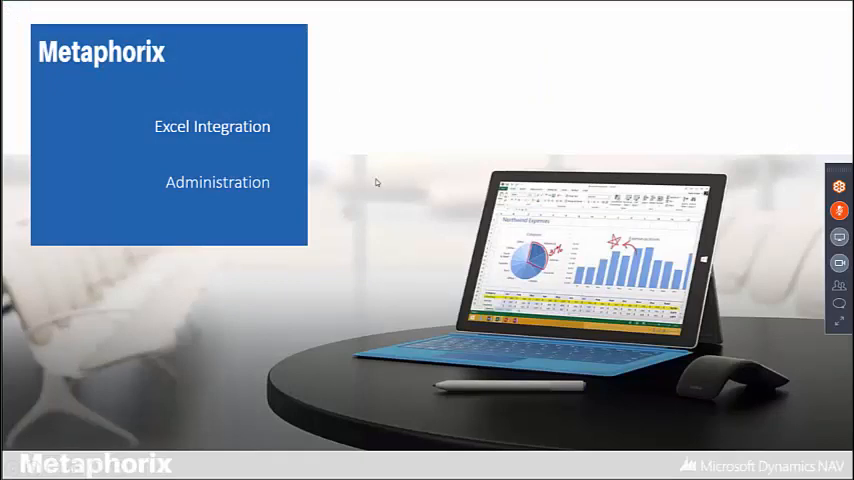